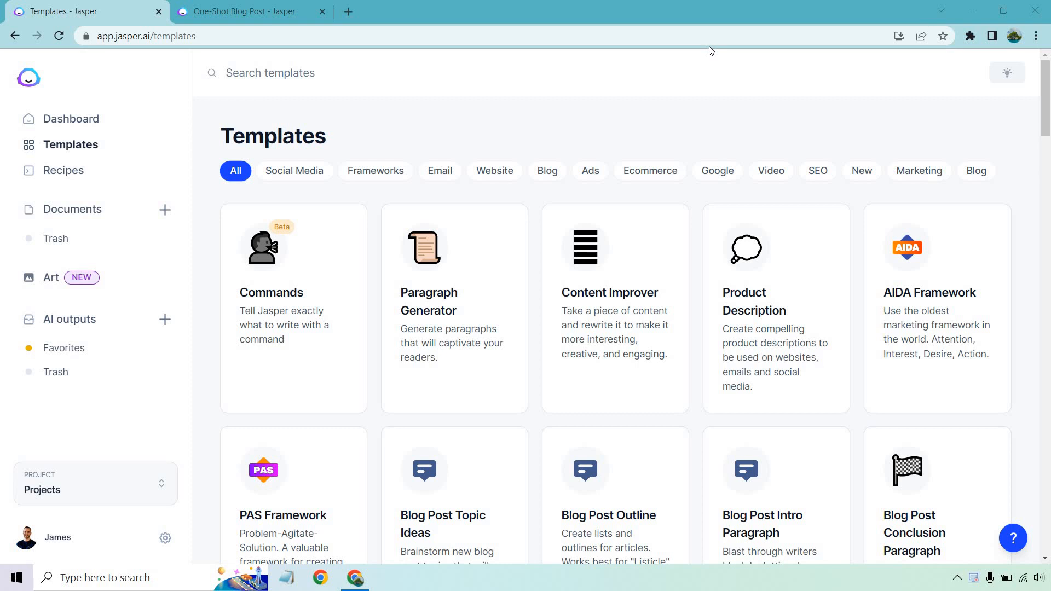
{"action": "mouse_move", "coordinate": [775, 107]}
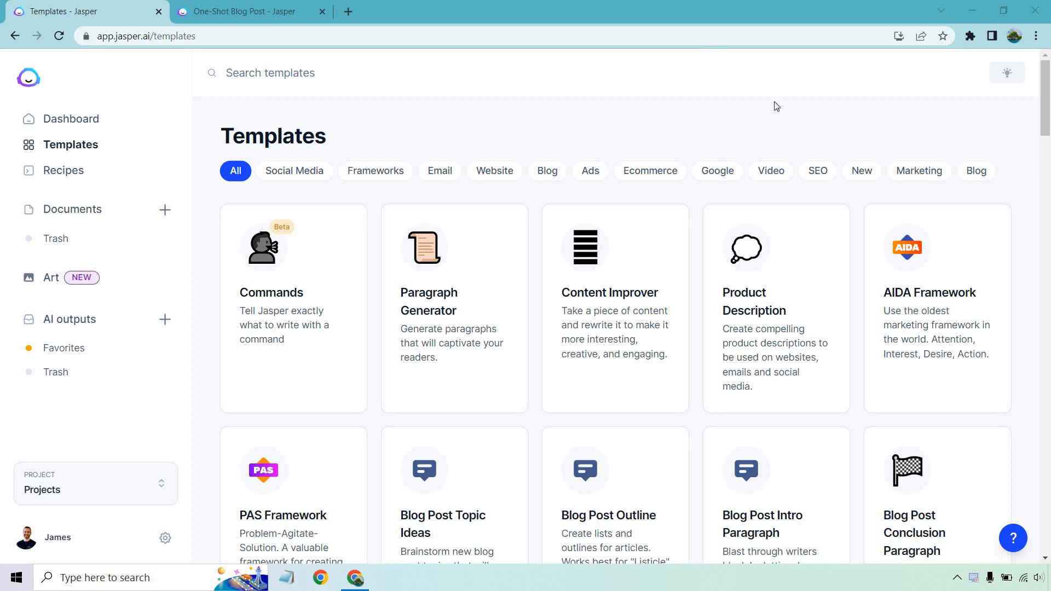
- Browse the template list, toggling the Newest filter, to locate the One-Shot Blog Post template
{"action": "left_click", "coordinate": [861, 171]}
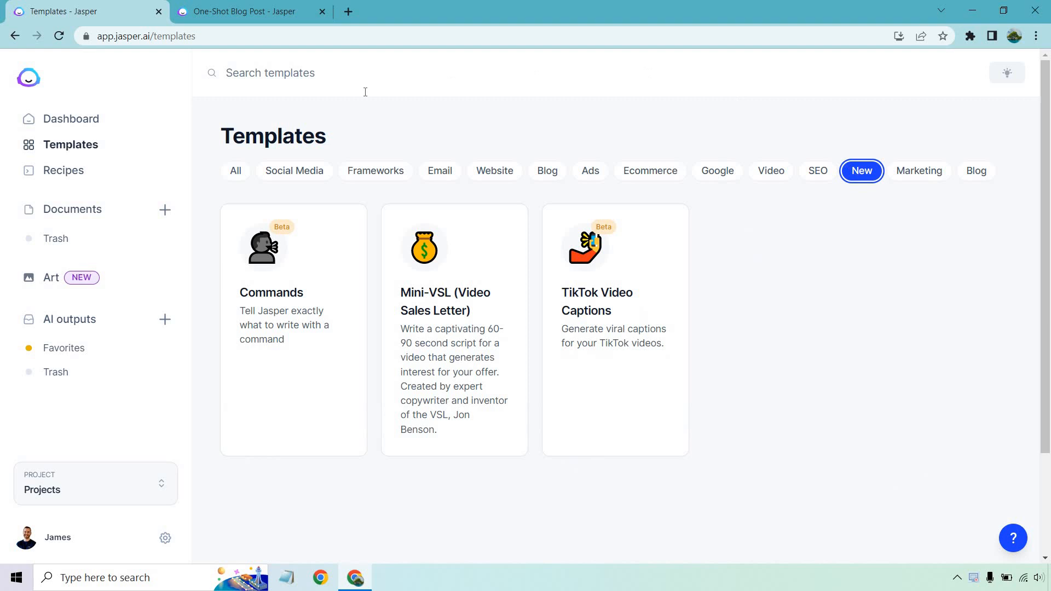
{"action": "left_click", "coordinate": [236, 171]}
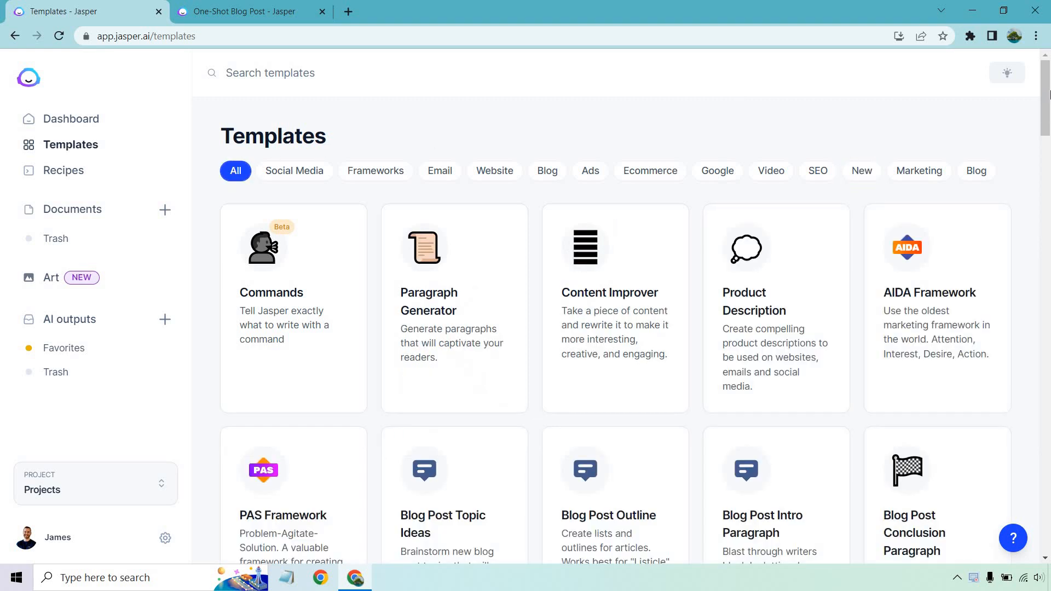
{"action": "scroll", "scroll_direction": "down", "scroll_amount": 3}
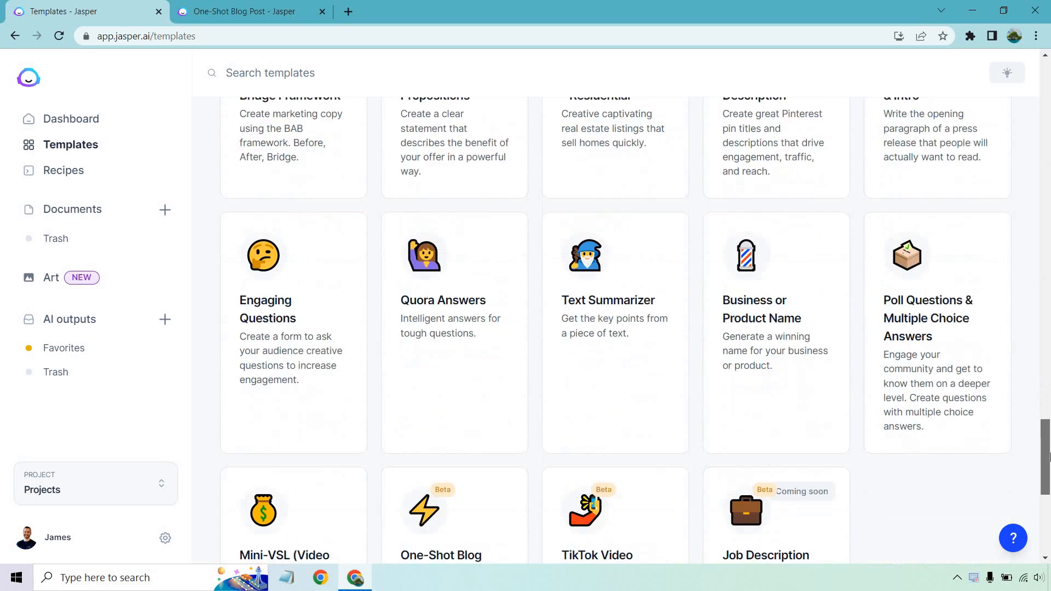
{"action": "scroll", "scroll_direction": "down", "scroll_amount": 3}
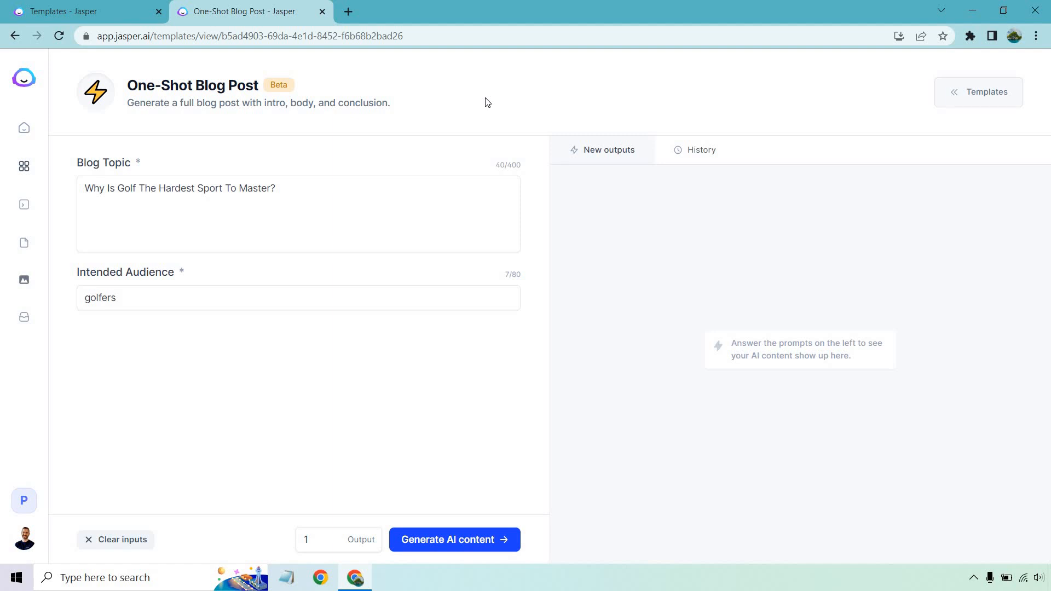
{"action": "mouse_move", "coordinate": [247, 359]}
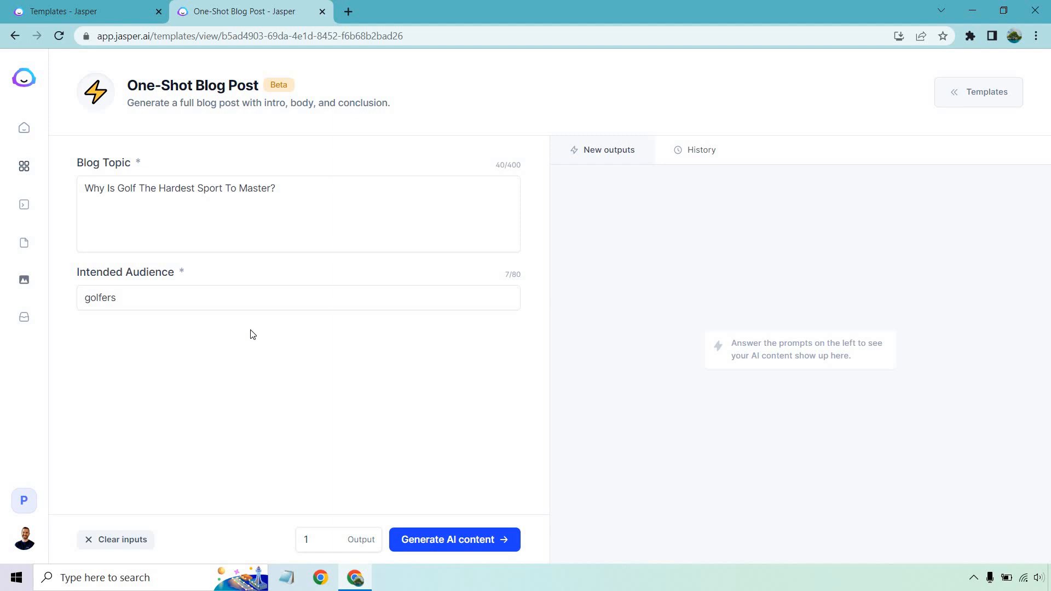
{"action": "mouse_move", "coordinate": [280, 363]}
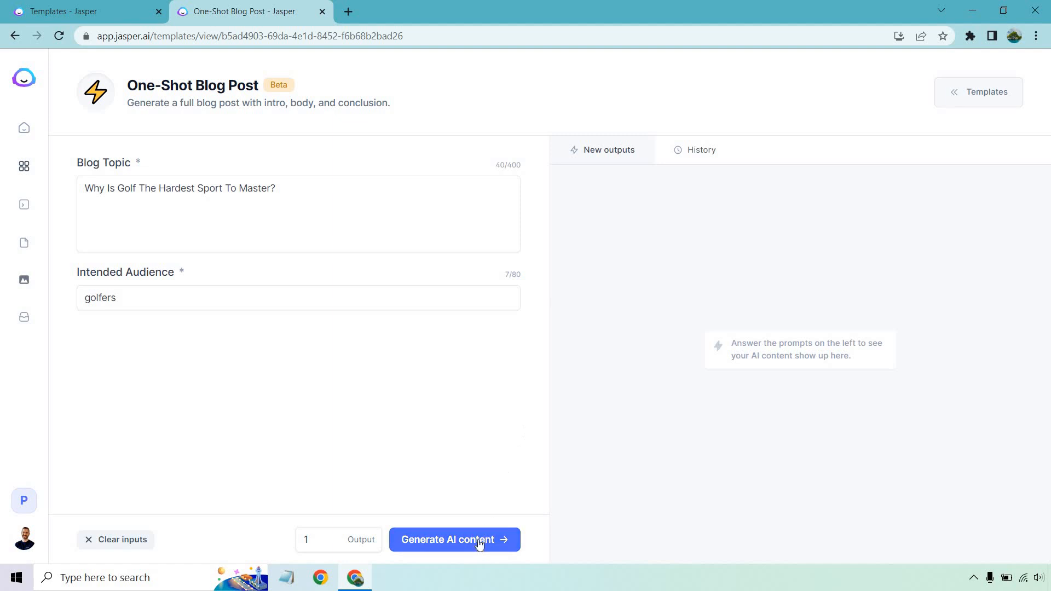
- Generate the golf blog post and review its body paragraphs on swing, course hazards and weather
{"action": "left_click", "coordinate": [454, 539]}
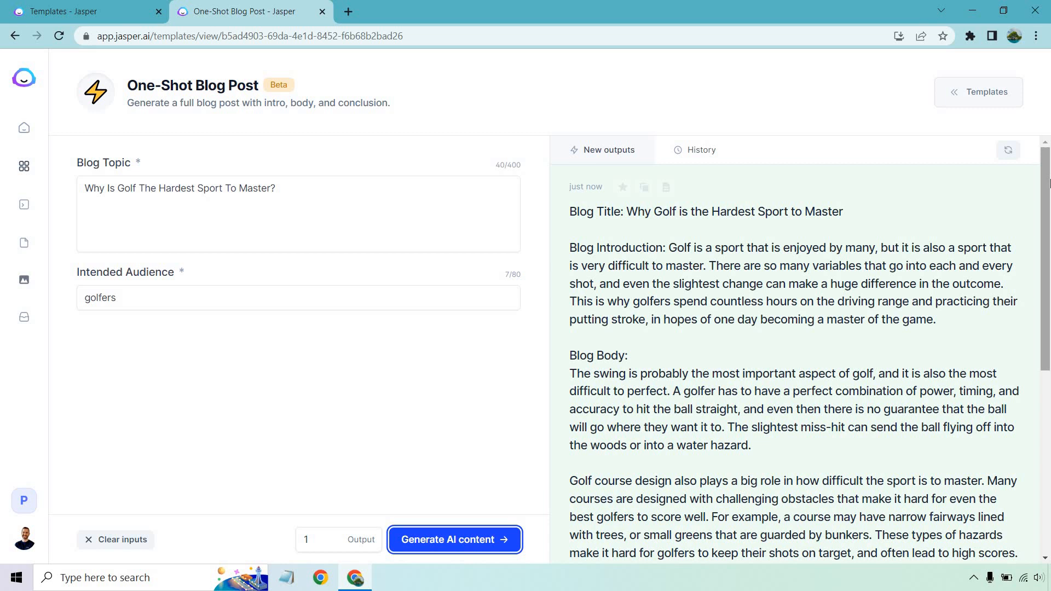
{"action": "scroll", "scroll_direction": "down", "scroll_amount": 3}
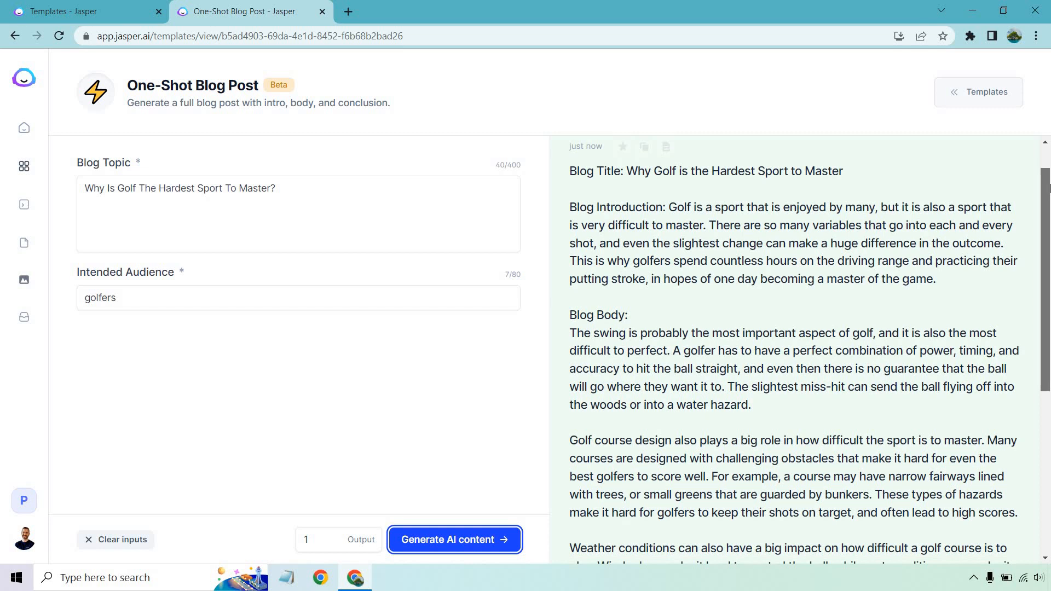
{"action": "scroll", "scroll_direction": "down", "scroll_amount": 3}
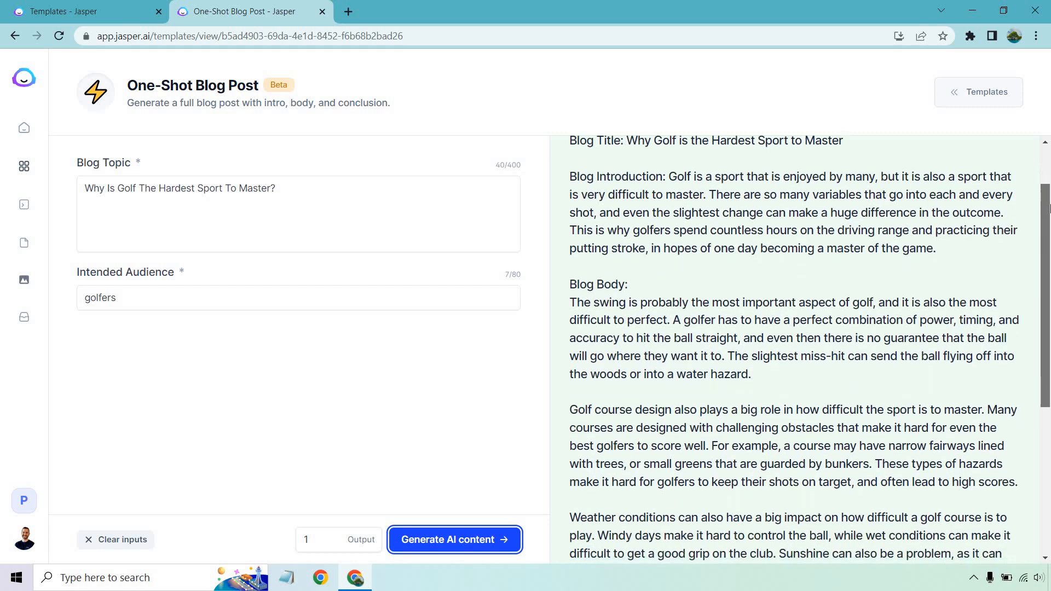
{"action": "scroll", "scroll_direction": "down", "scroll_amount": 3}
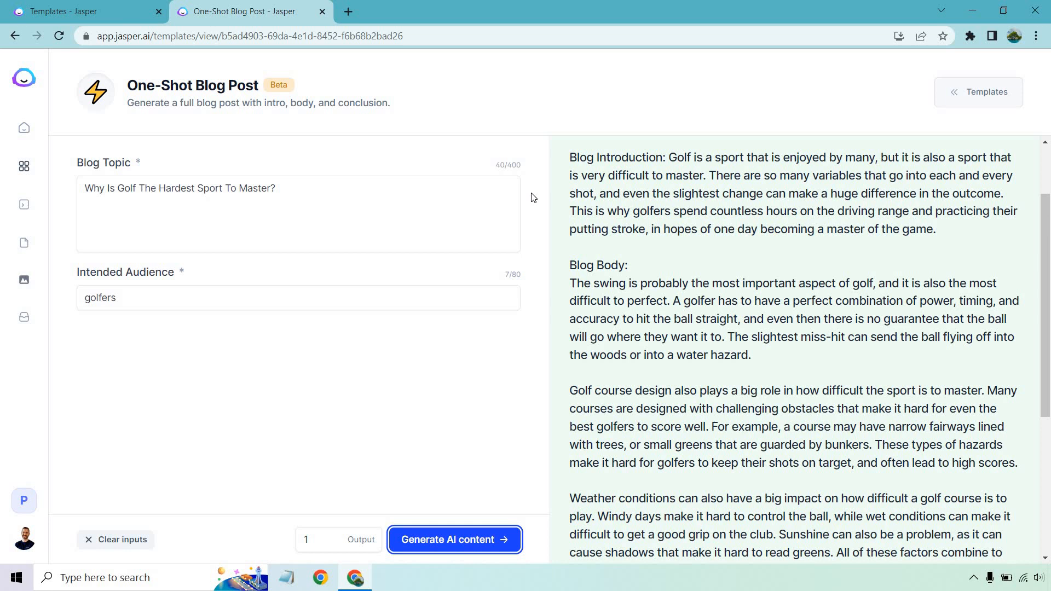
{"action": "mouse_move", "coordinate": [524, 329]}
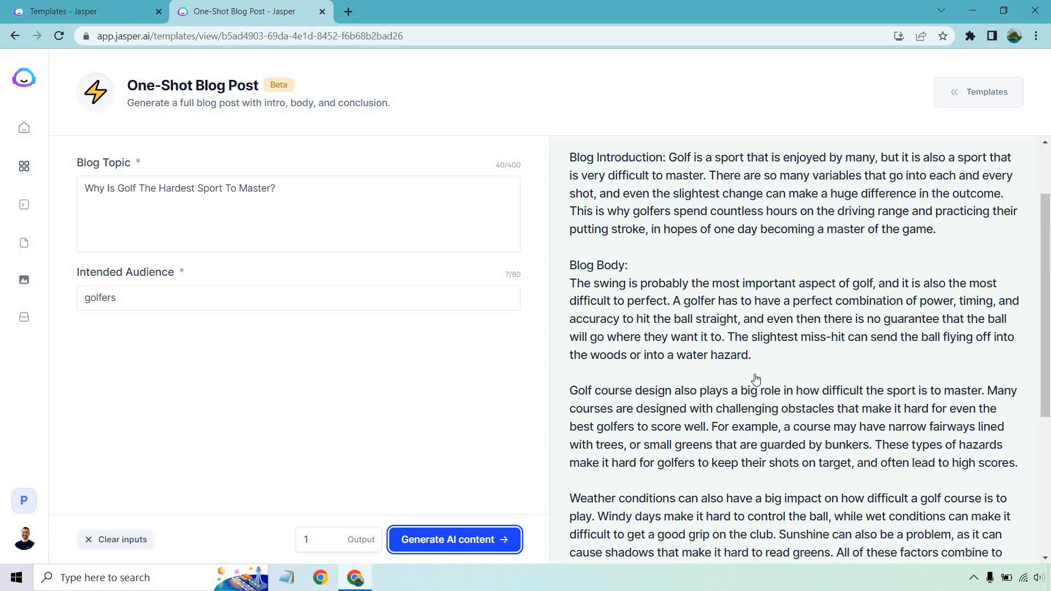
{"action": "scroll", "scroll_direction": "down", "scroll_amount": 3}
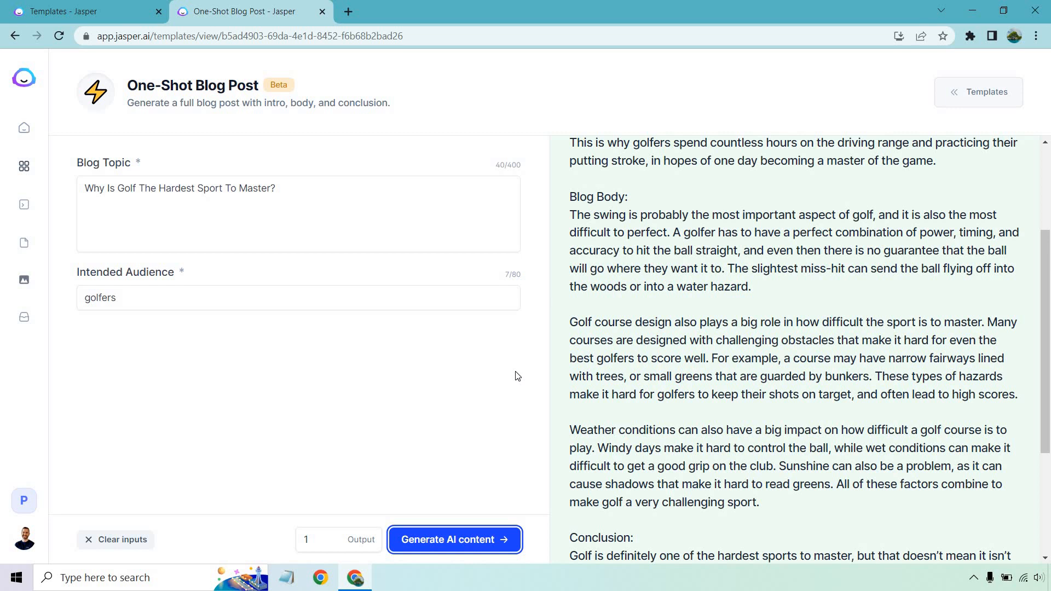
{"action": "scroll", "scroll_direction": "down", "scroll_amount": 3}
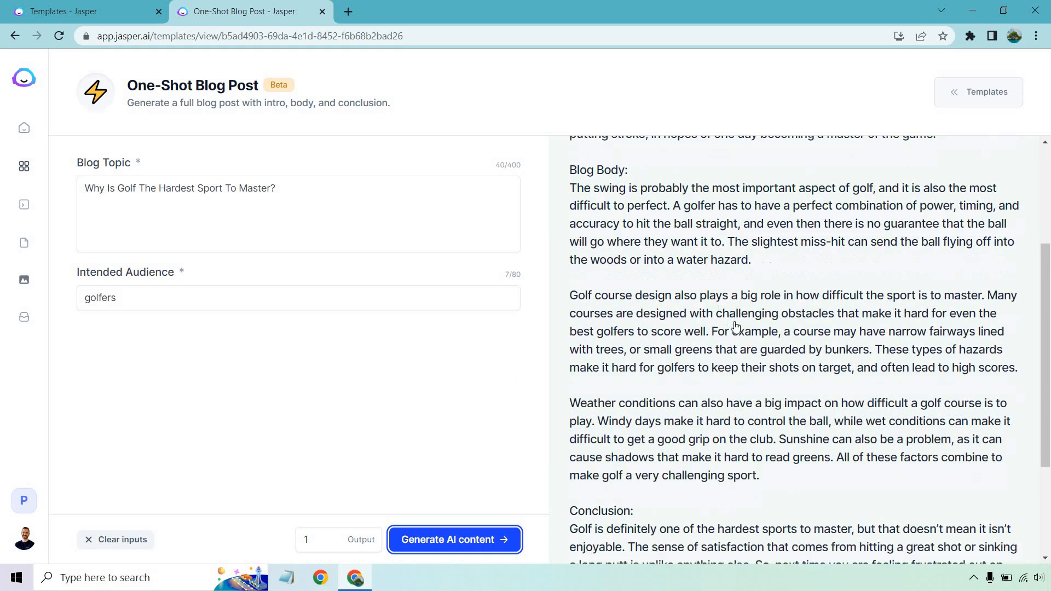
{"action": "scroll", "scroll_direction": "down", "scroll_amount": 3}
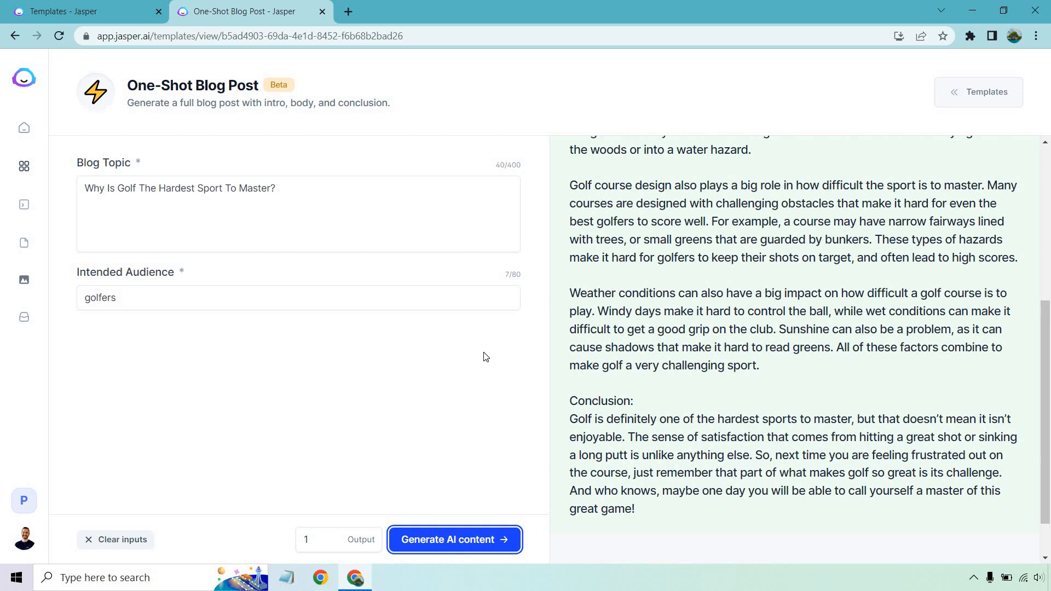
{"action": "mouse_move", "coordinate": [480, 401]}
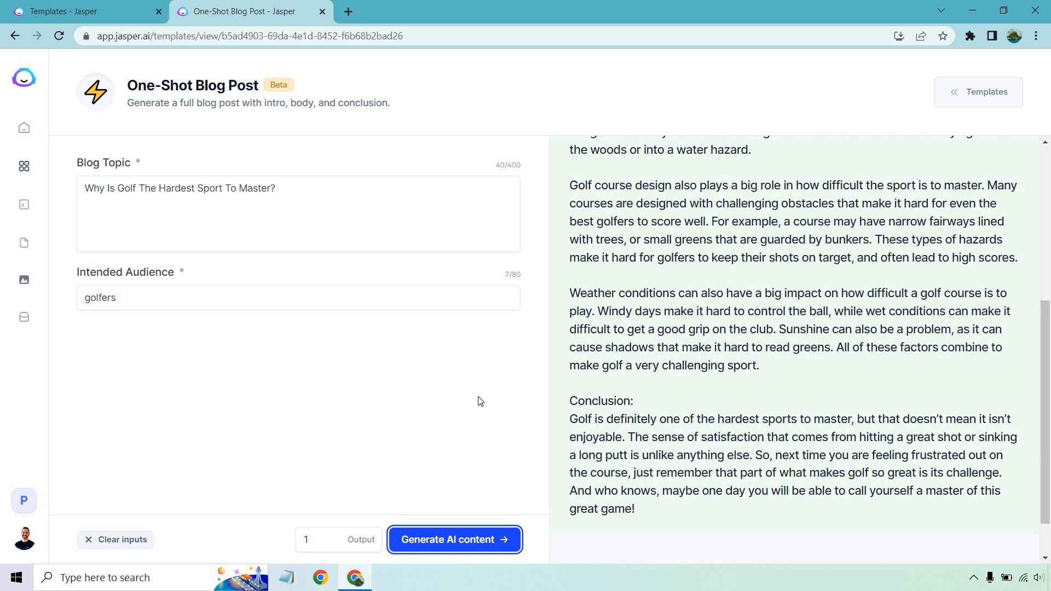
{"action": "mouse_move", "coordinate": [516, 450]}
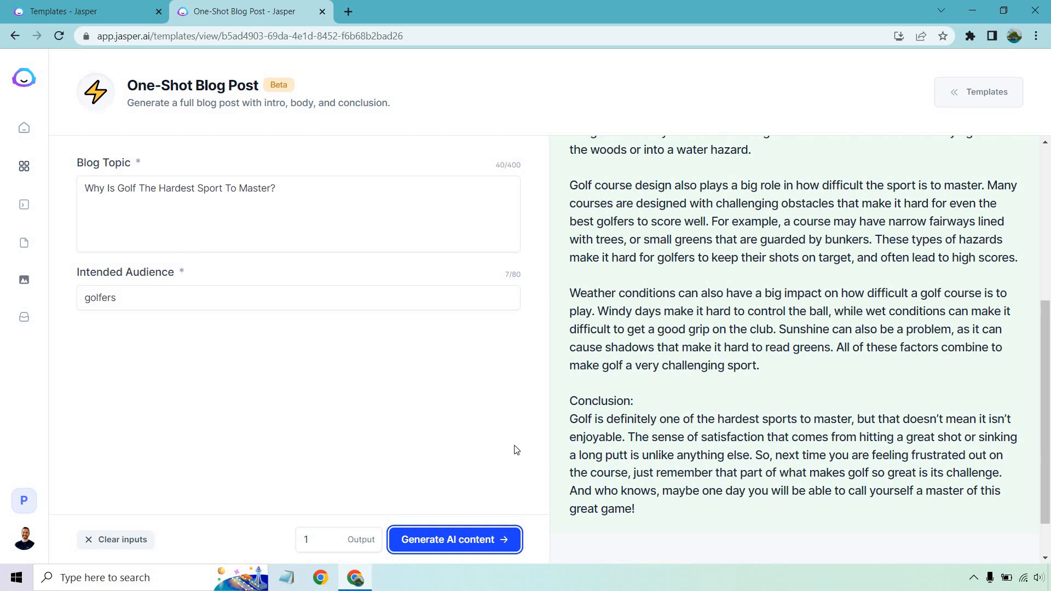